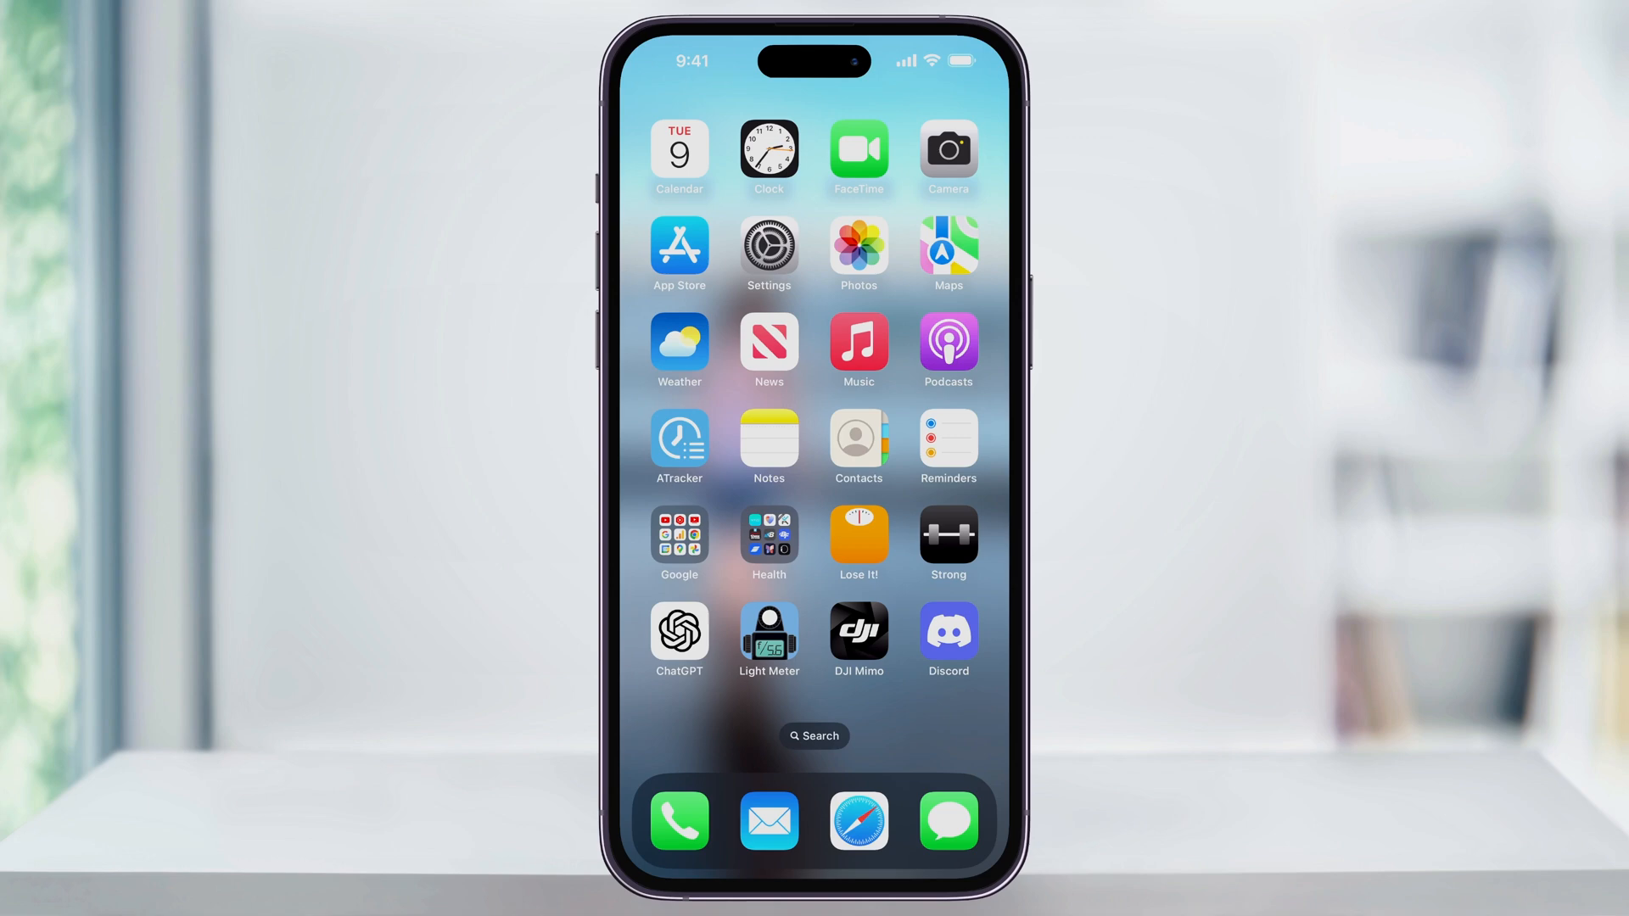
Launch Discord and return from the Midjourney Bot chat to the direct messages list
left_click(947, 630)
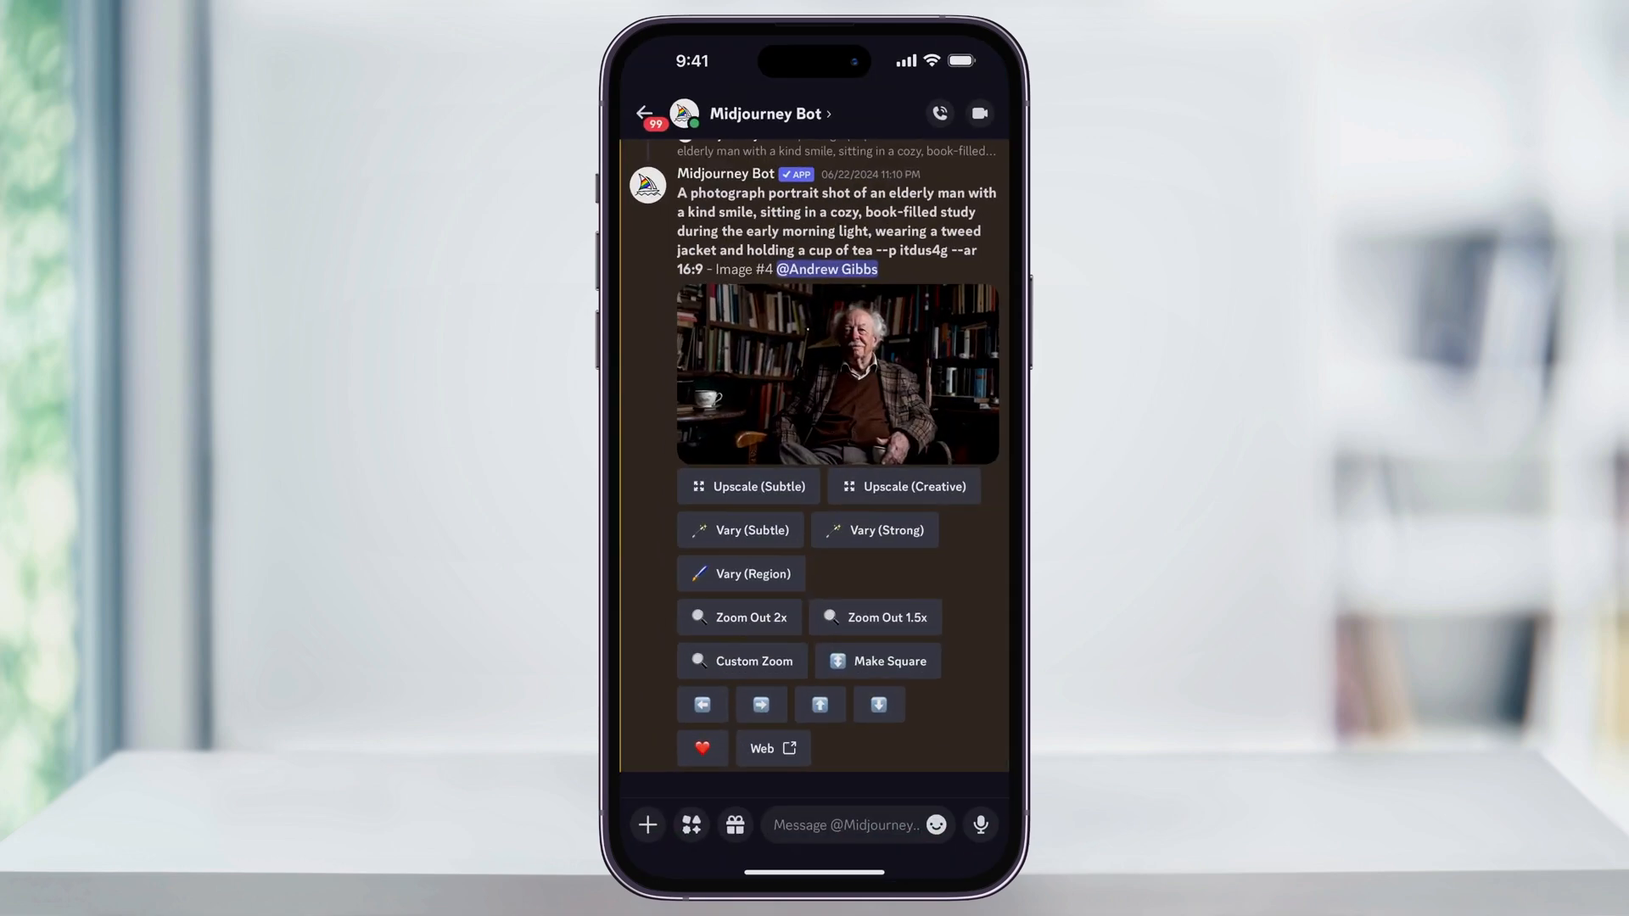
left_click(645, 112)
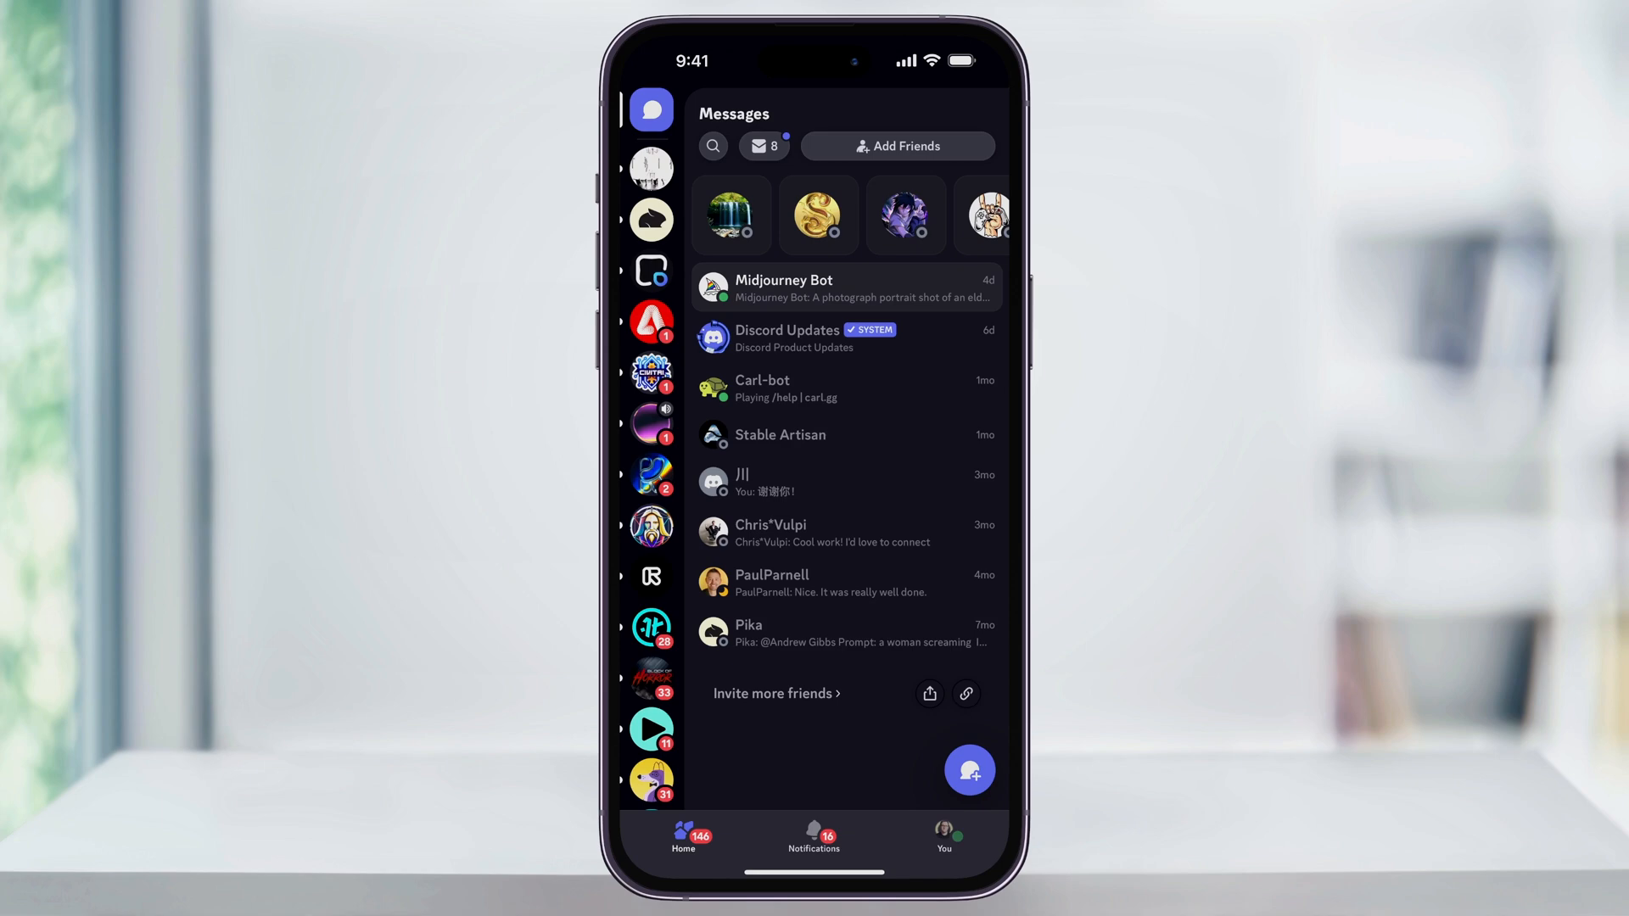
Go to the Settings screen listing the account settings
left_click(943, 838)
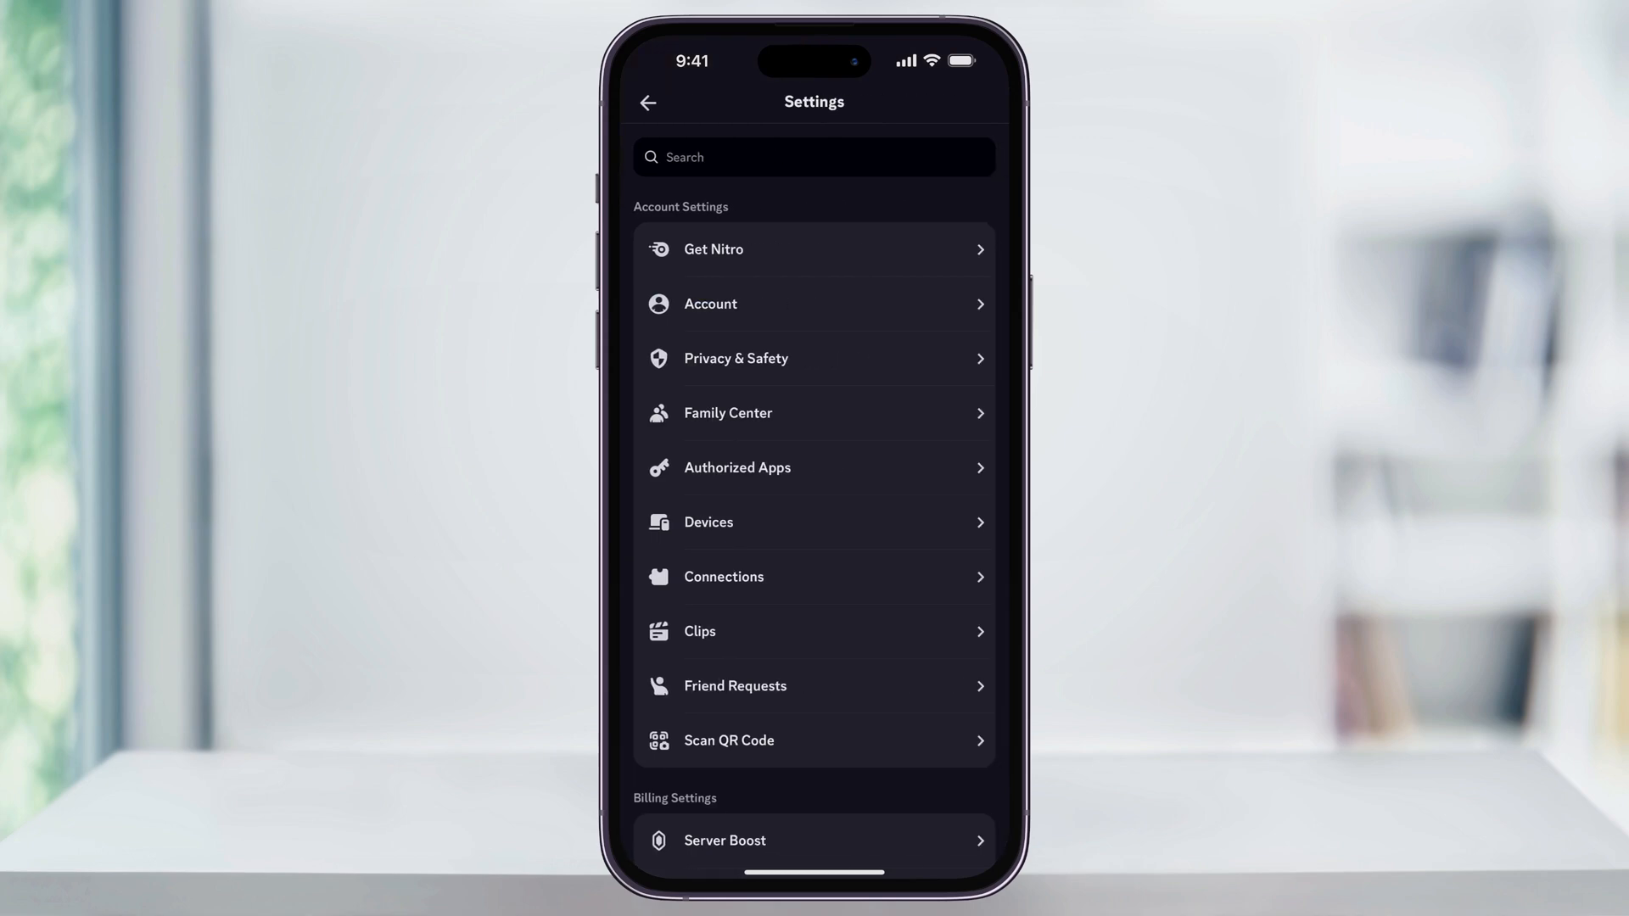
Scroll the Settings list down to the App Settings section with Appearance
scroll("down", 3)
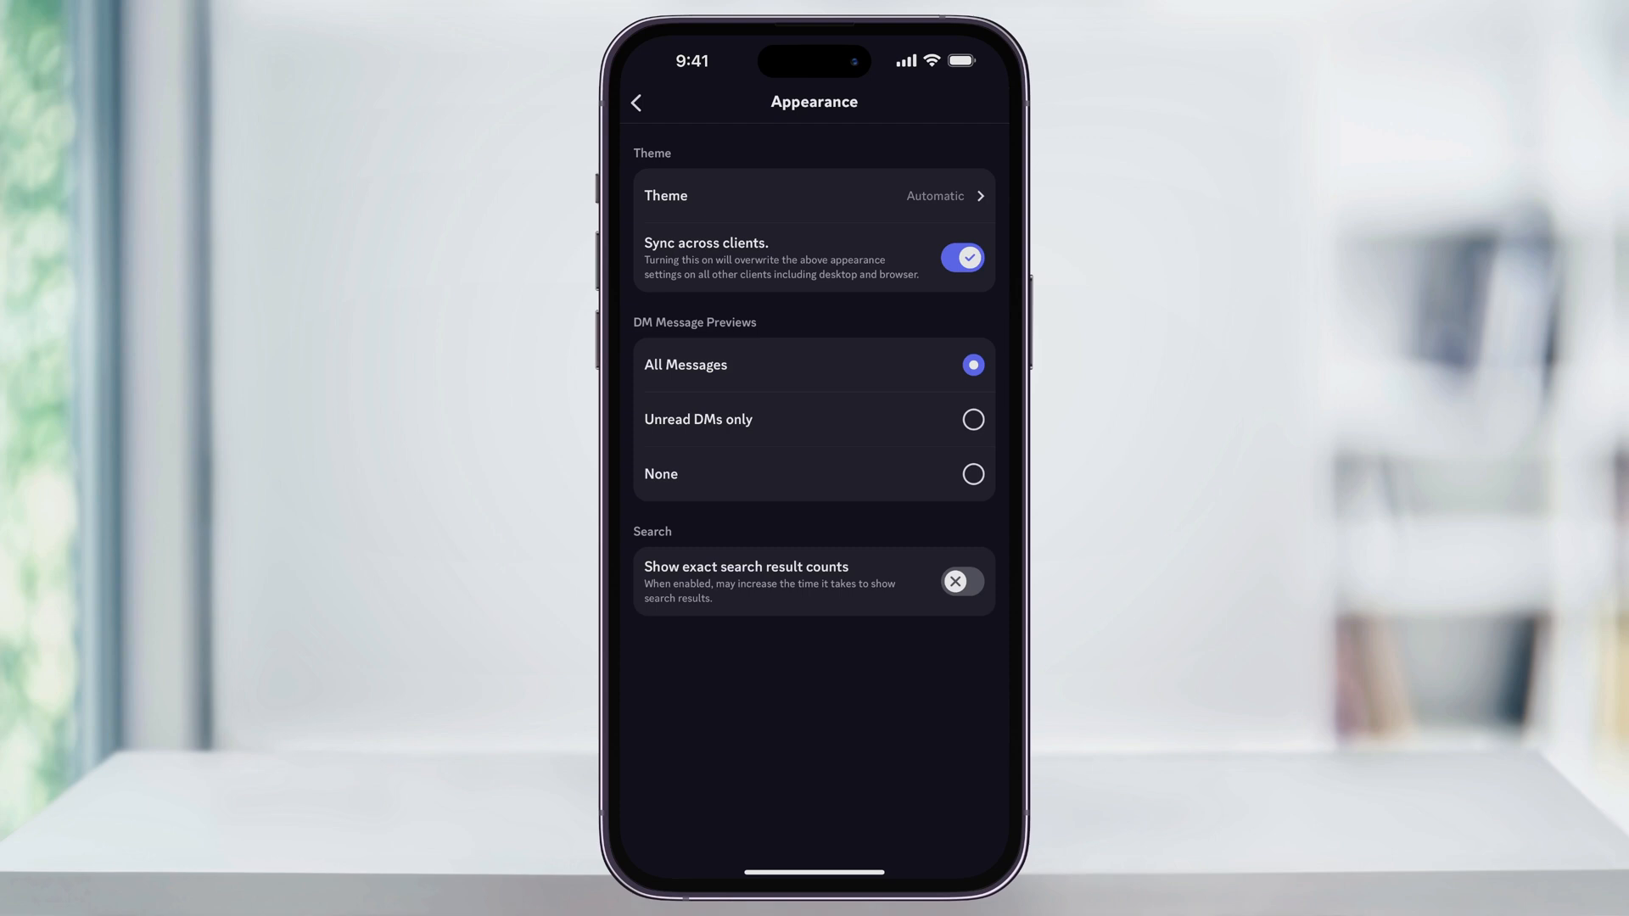
Go to App Theme, previewing the Automatic theme that follows system settings
left_click(813, 195)
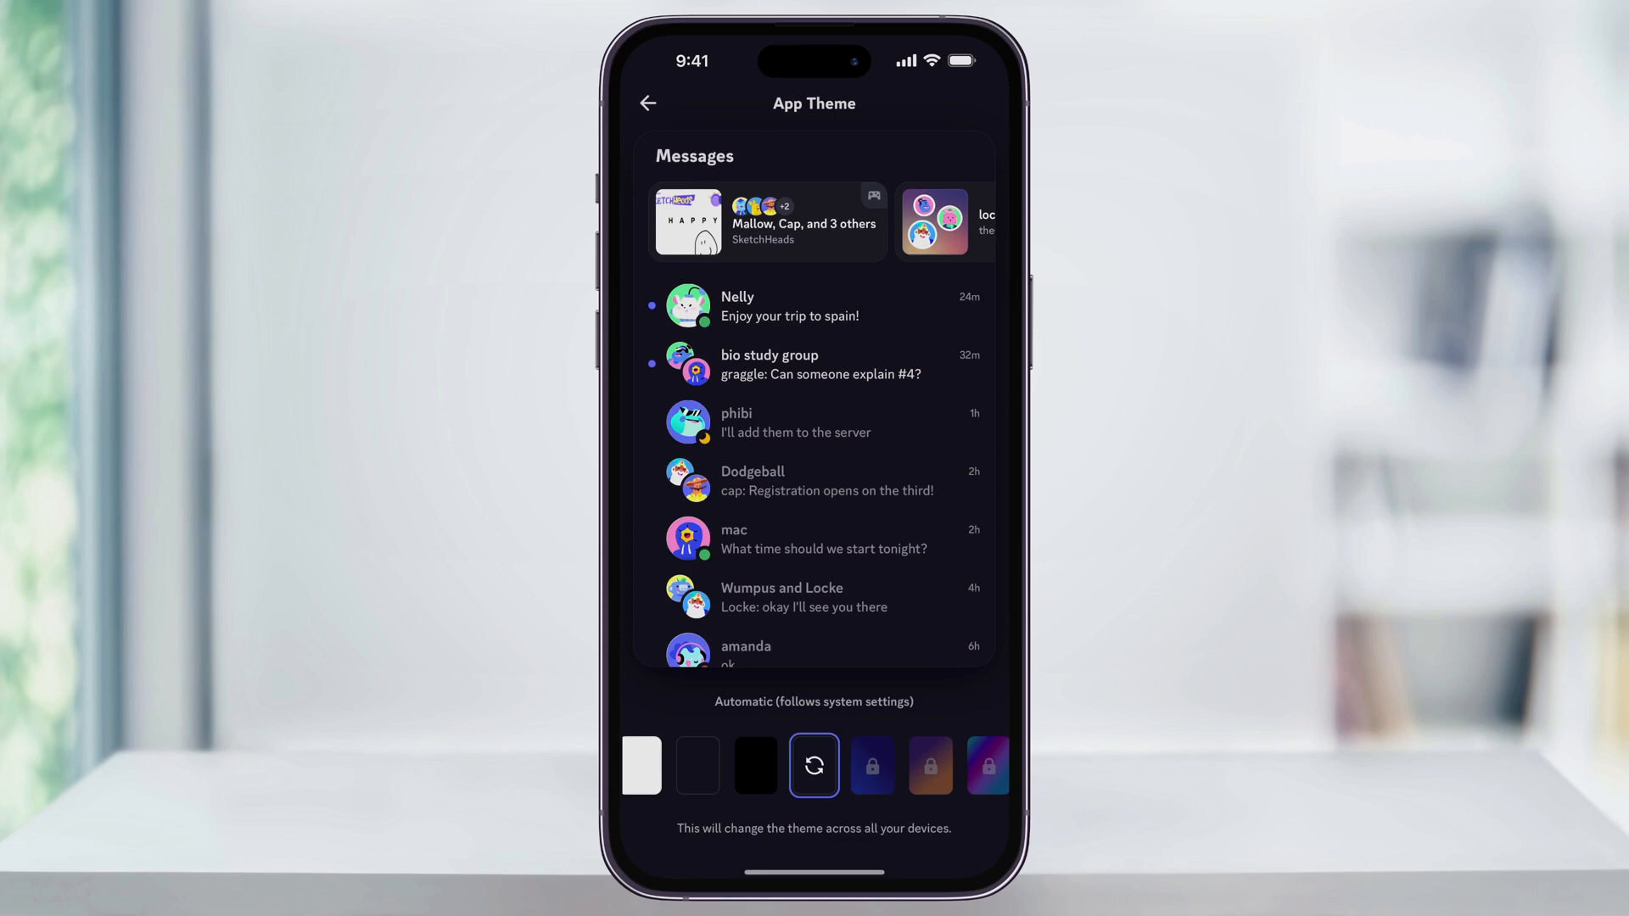
Preview the light, dark and Midnight themes, then bring up the Nitro subscription plans and prices
left_click(644, 766)
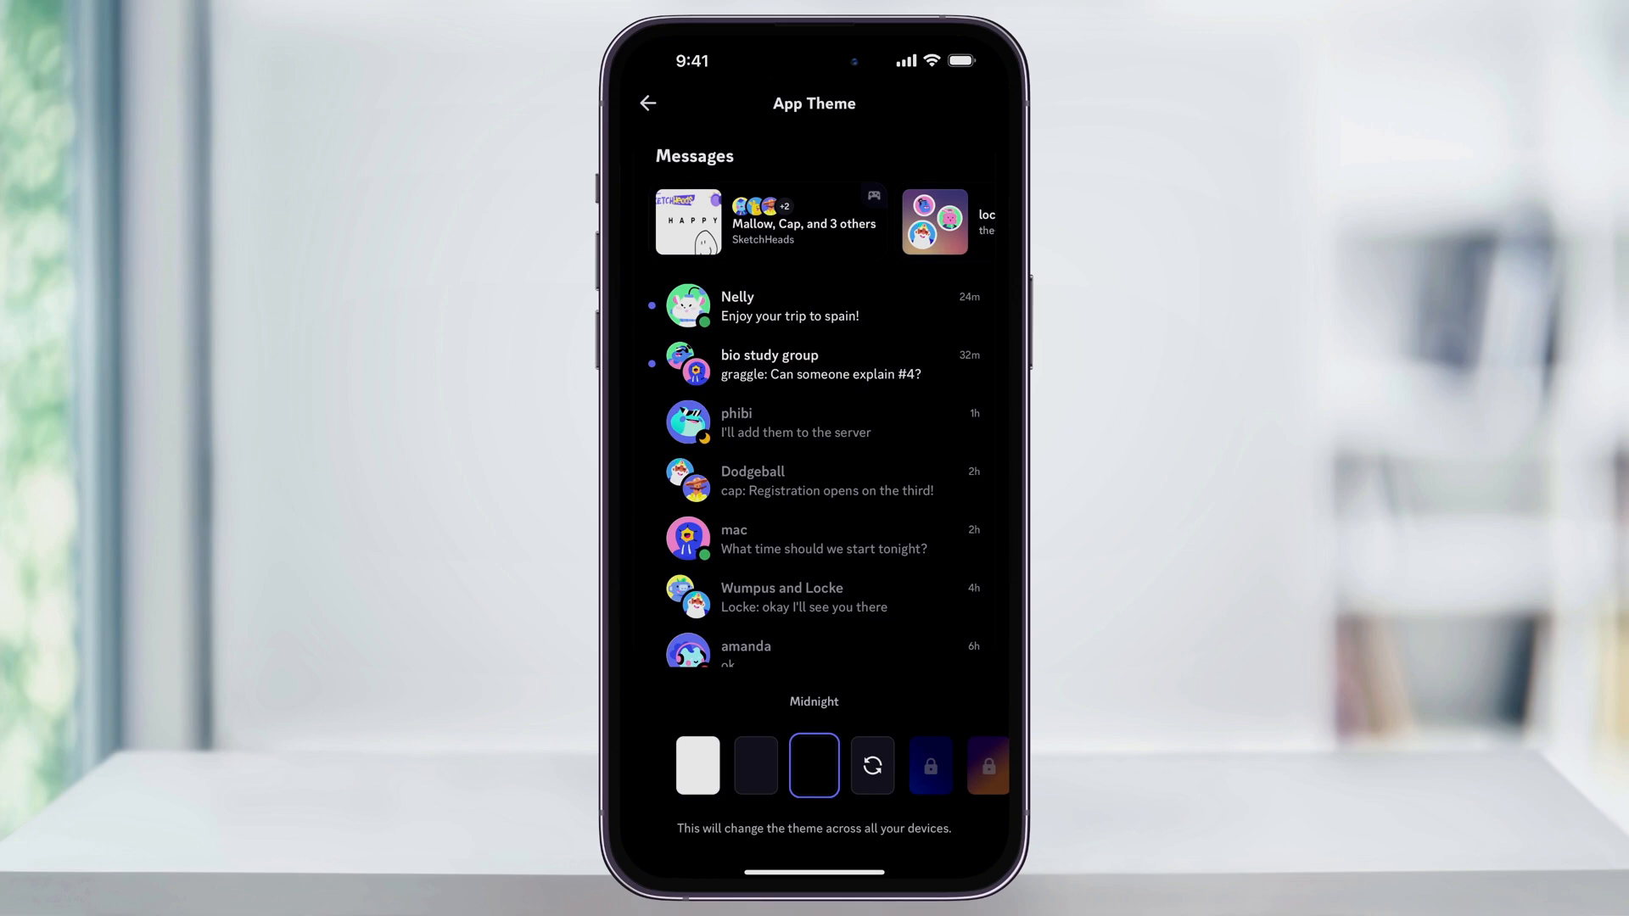
left_click(815, 765)
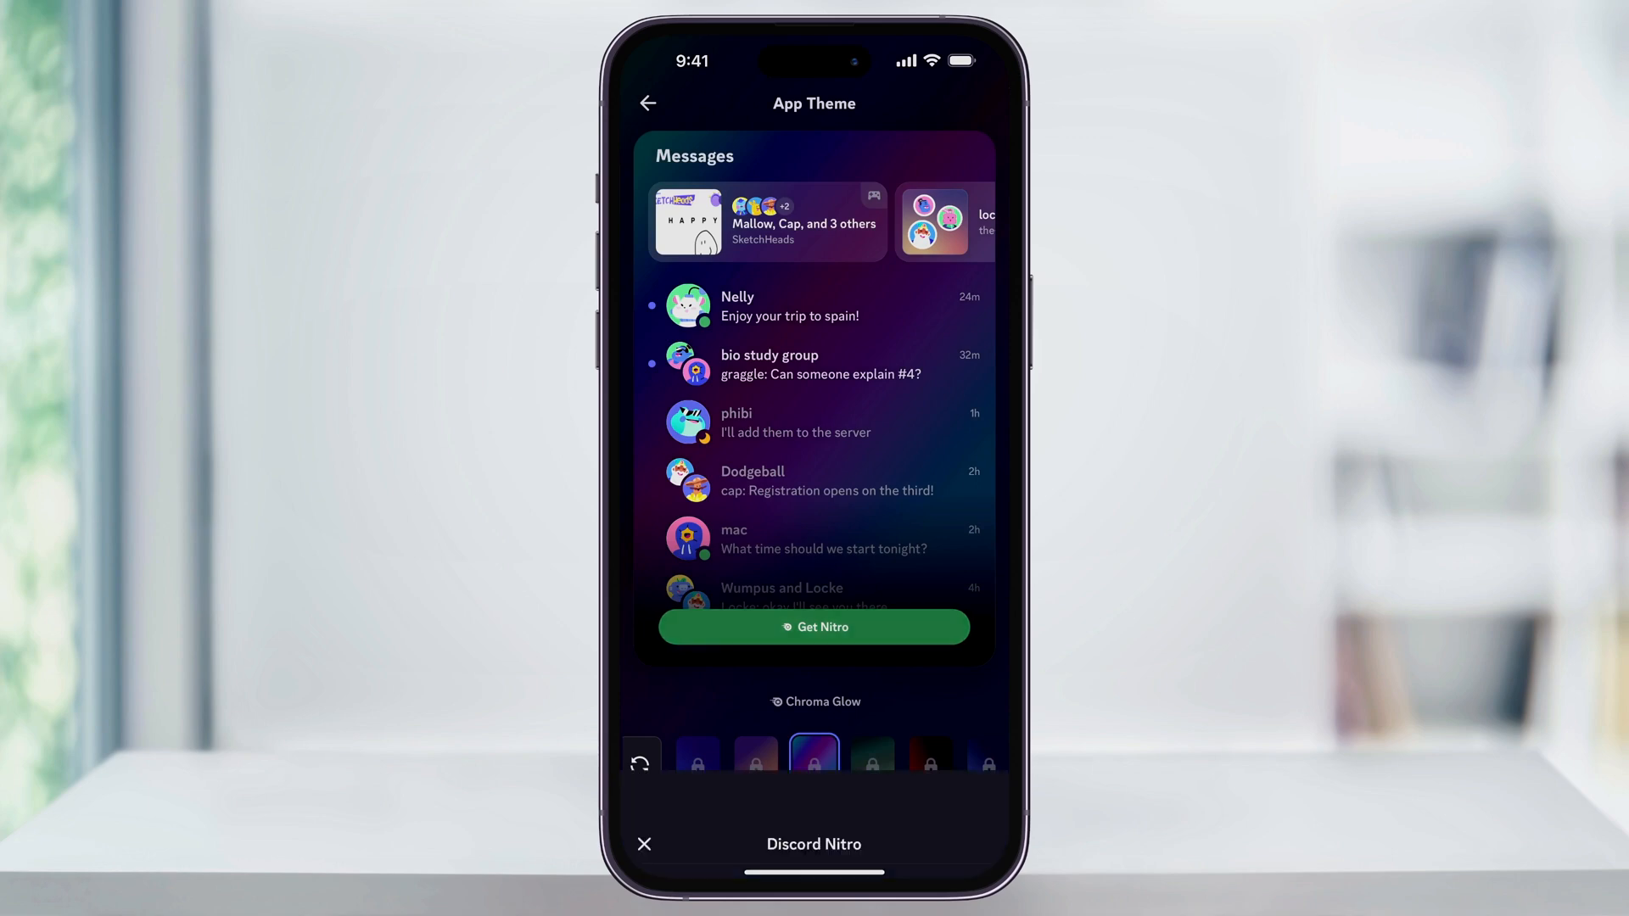
left_click(815, 628)
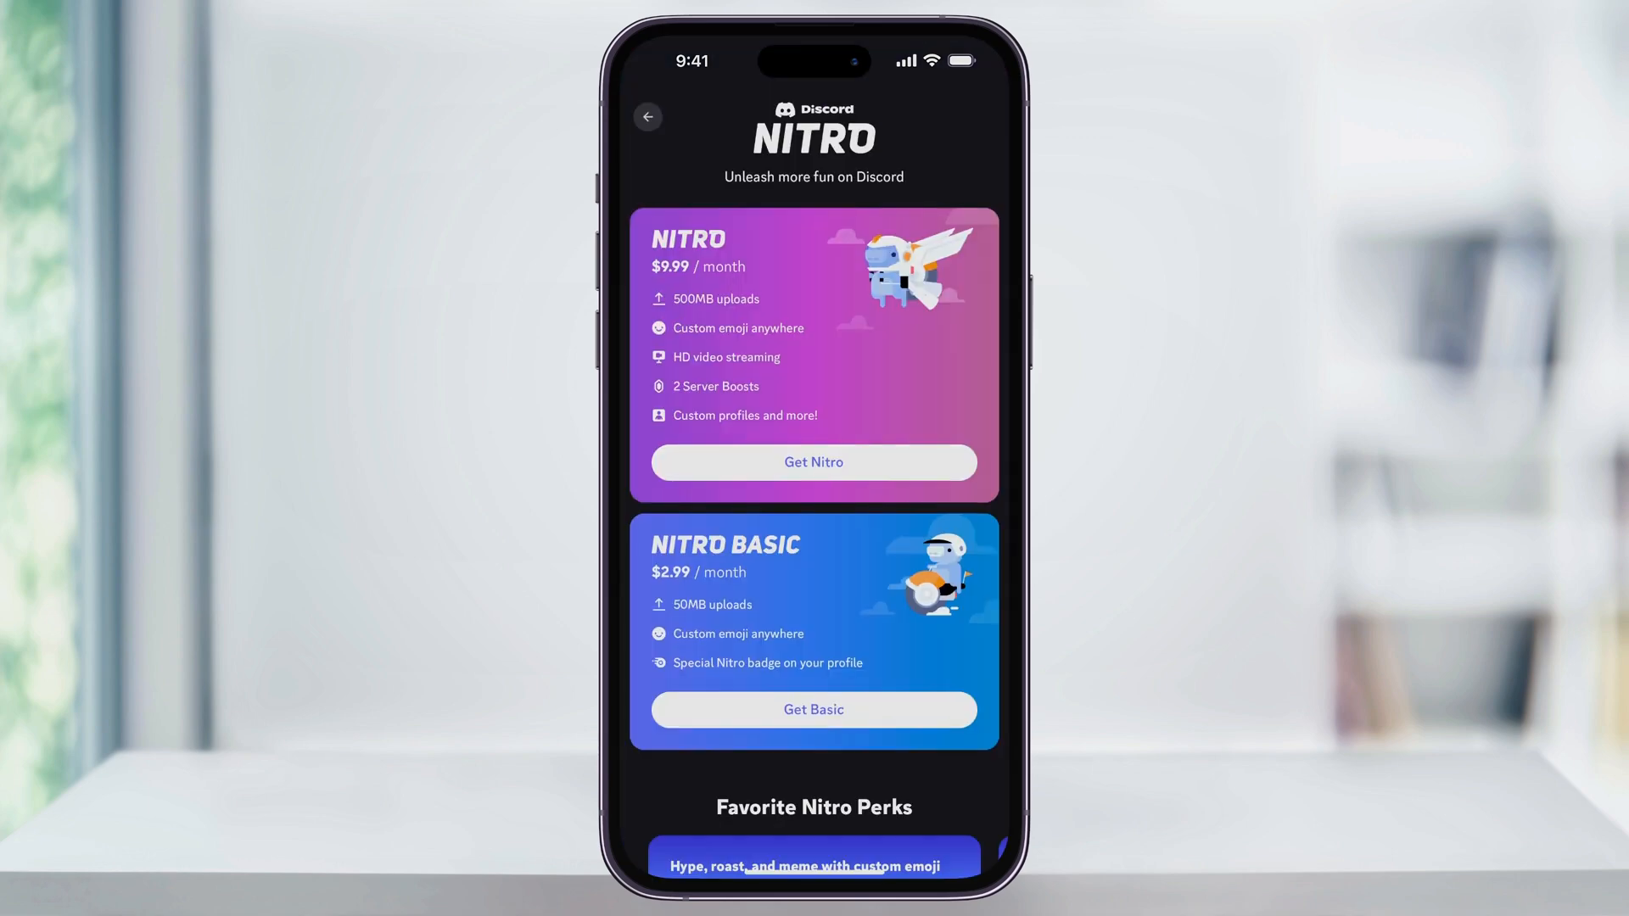